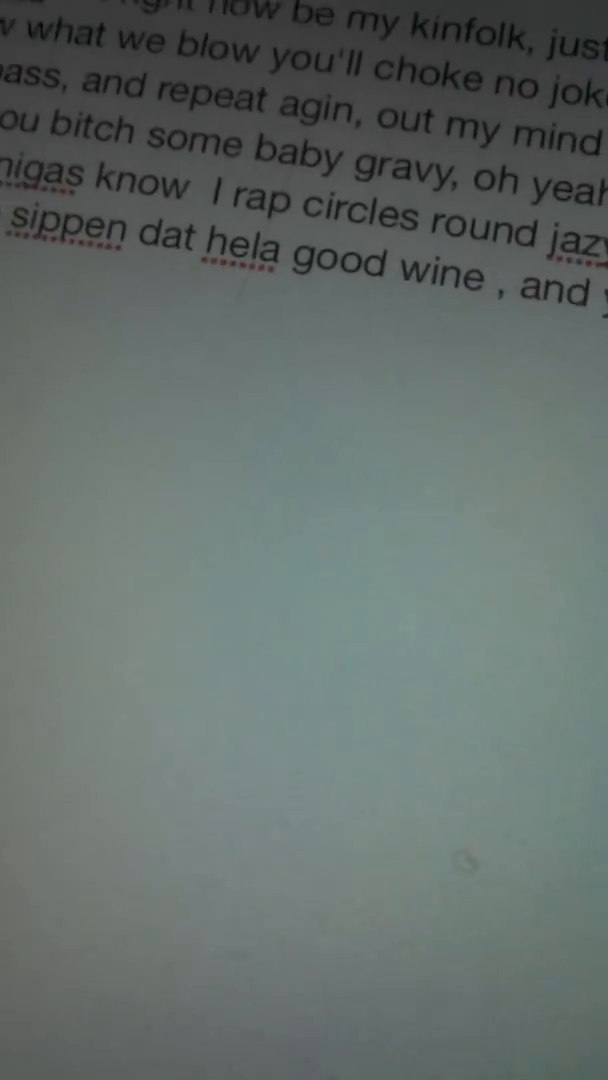
{"action": "scroll", "scroll_direction": "down", "scroll_amount": 3}
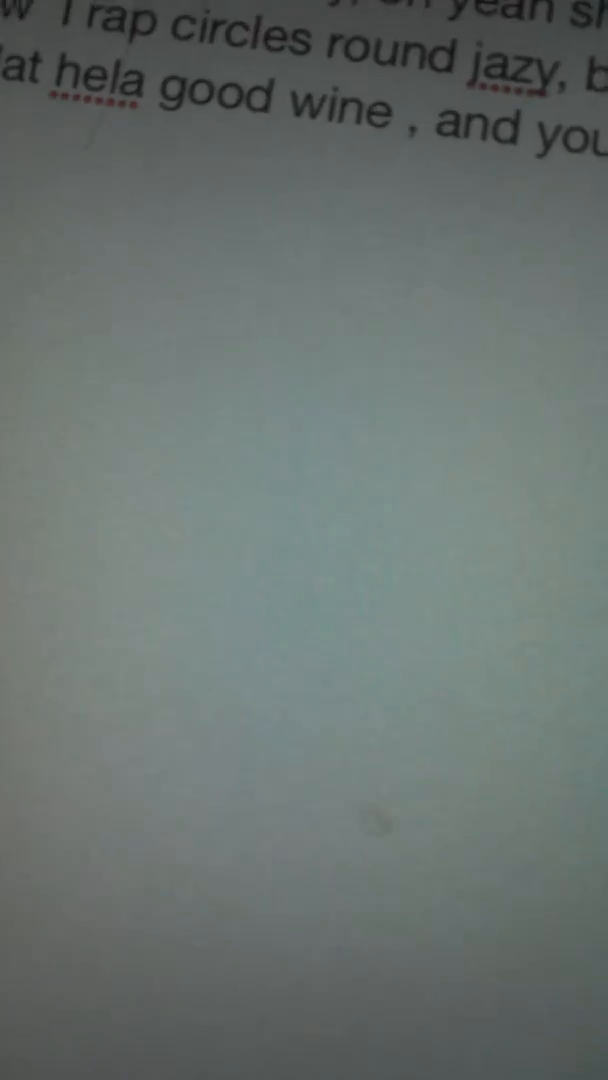